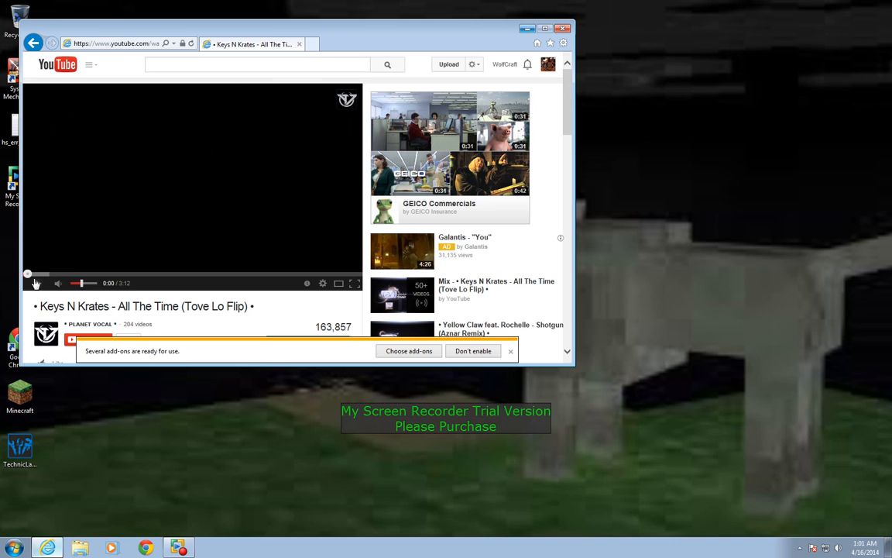
- Play the Keys N Krates 'All The Time (Tove Lo Flip)' video on YouTube
left_click(36, 283)
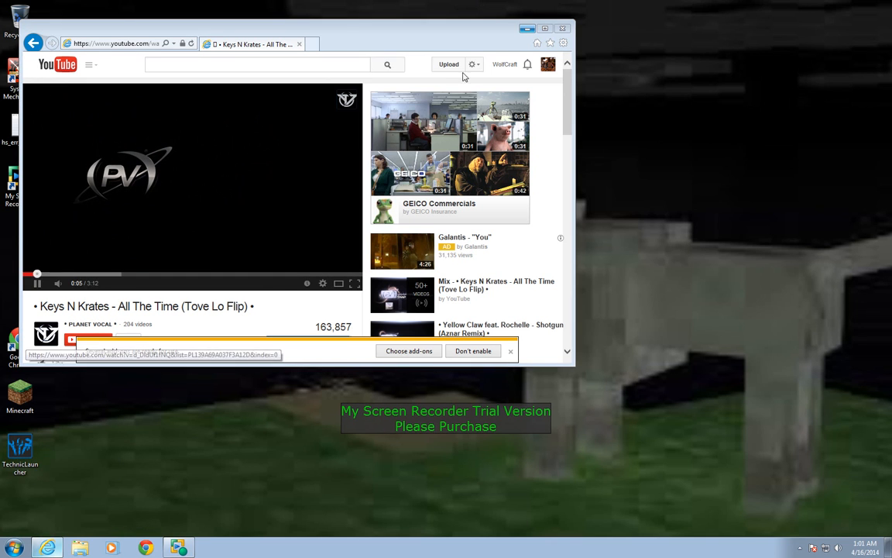
left_click(563, 29)
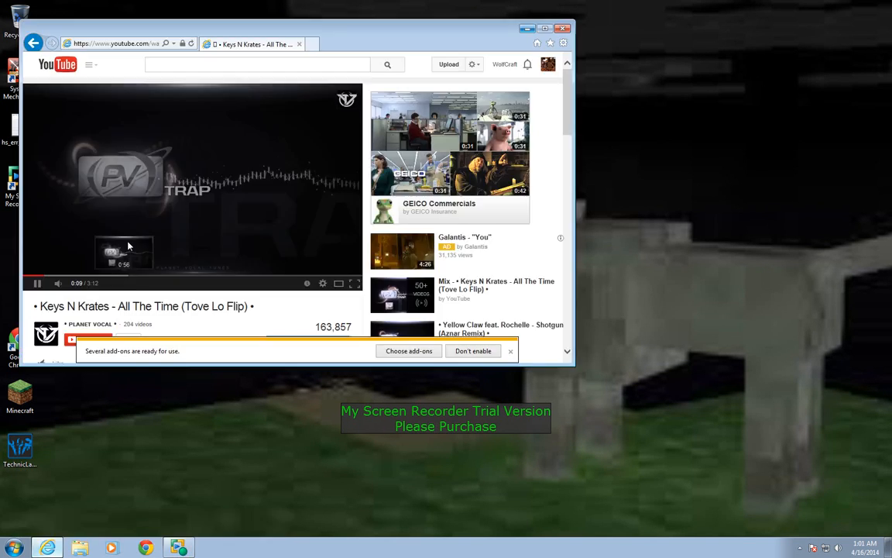
- Minimize Internet Explorer so the desktop shows while the song keeps playing
left_click(564, 29)
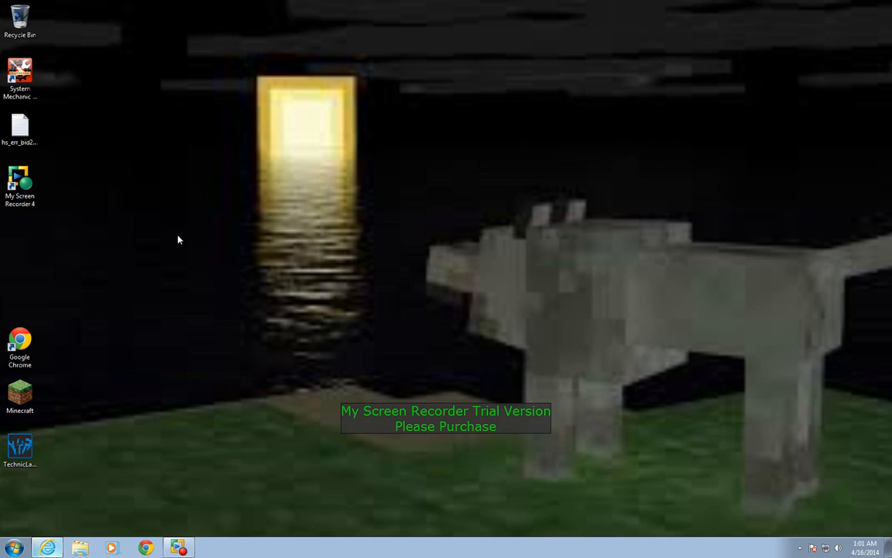
mouse_move(174, 241)
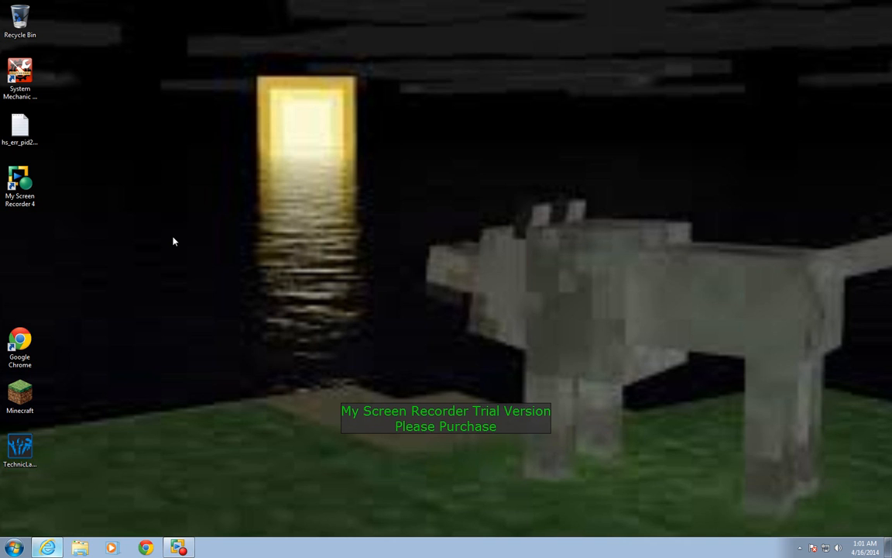
mouse_move(139, 540)
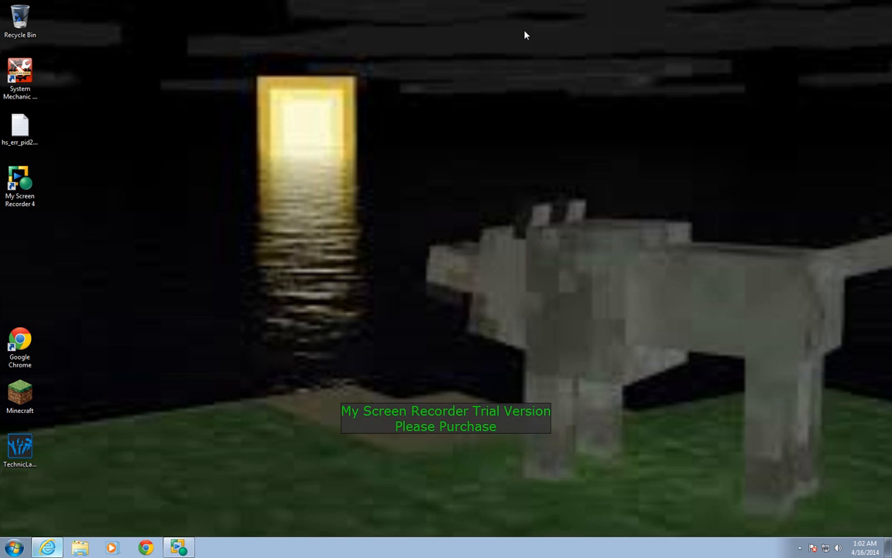
mouse_move(139, 354)
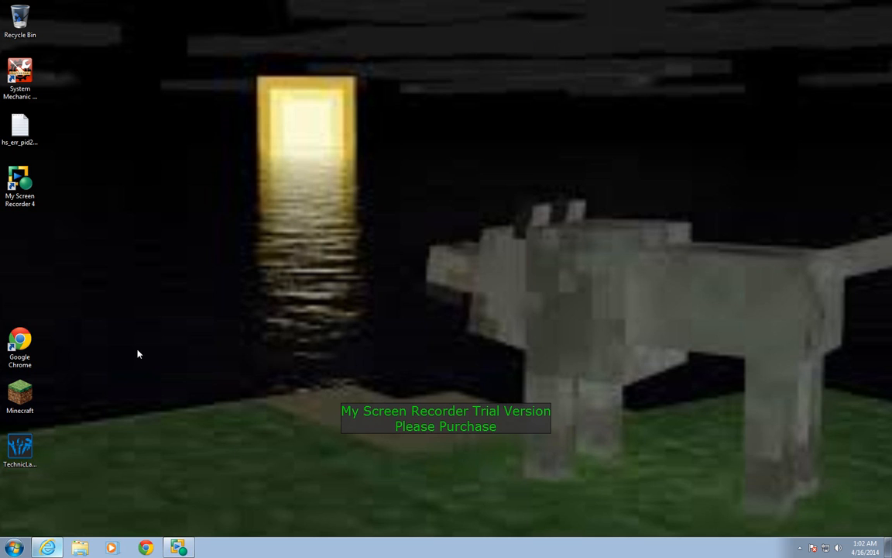
mouse_move(114, 351)
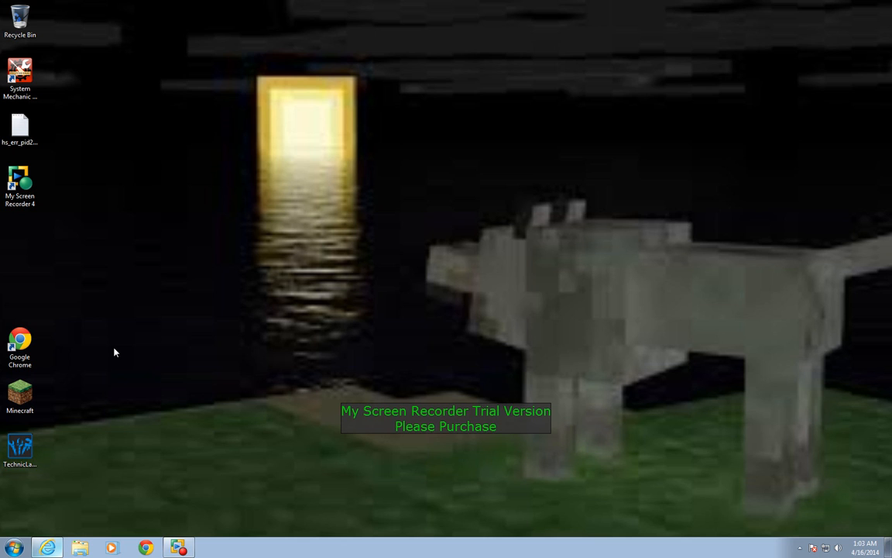
mouse_move(55, 462)
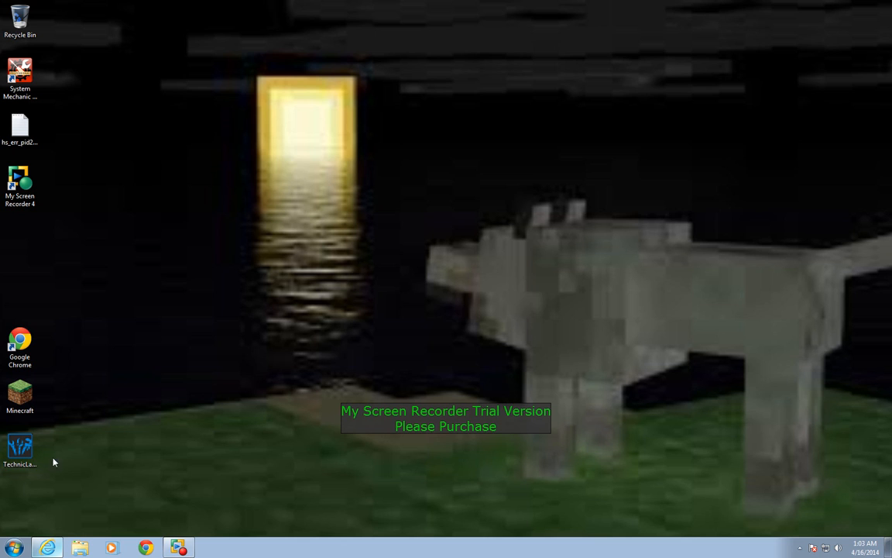
mouse_move(207, 373)
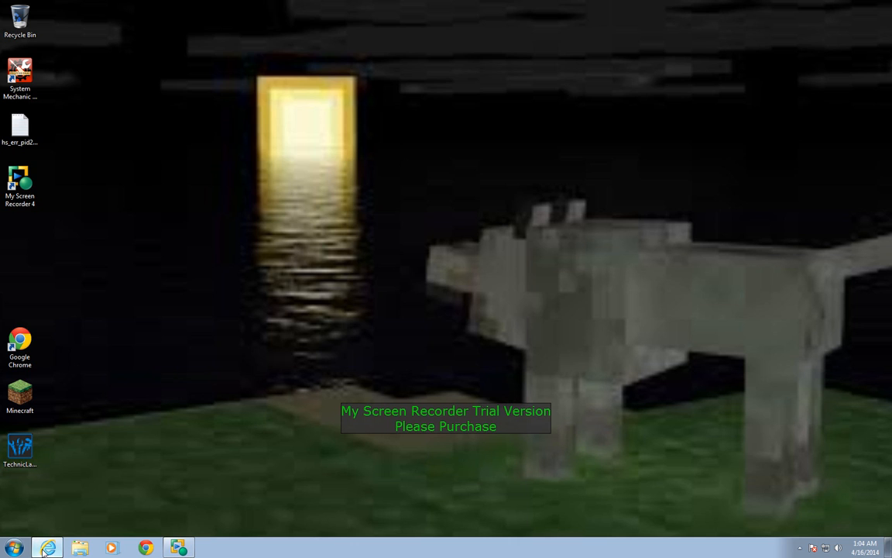
- Restore the Internet Explorer window from the taskbar, with the song ended at 3:12
left_click(48, 547)
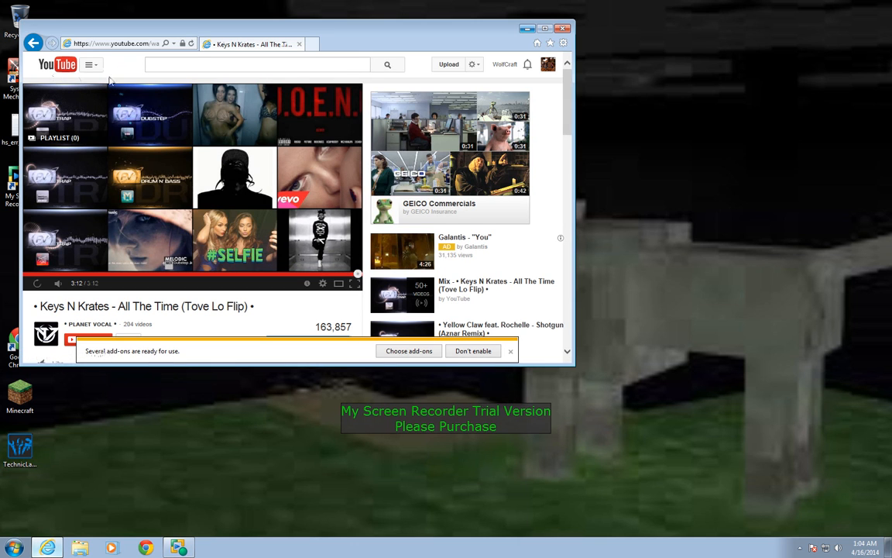
- From the YouTube guide's History list, open 'Meg & Dia ; Creatures Lie Here Dubstep'
left_click(88, 64)
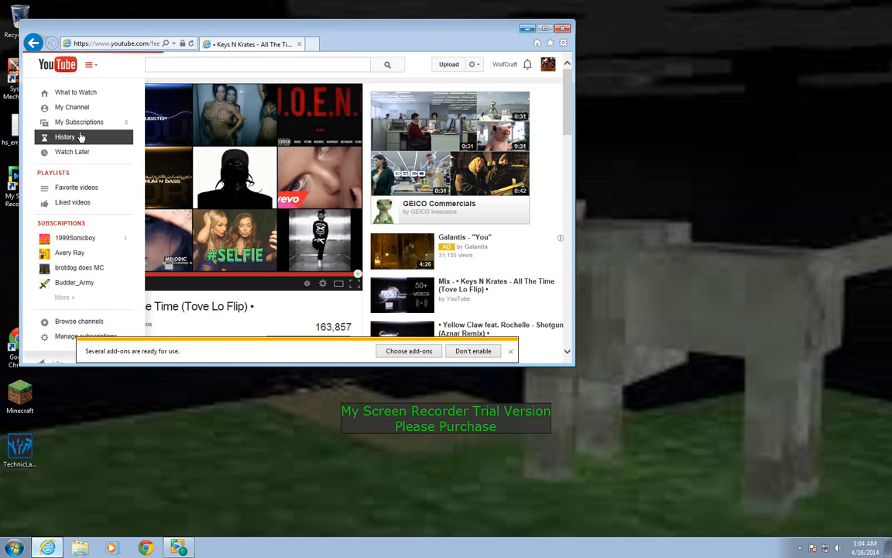
left_click(65, 137)
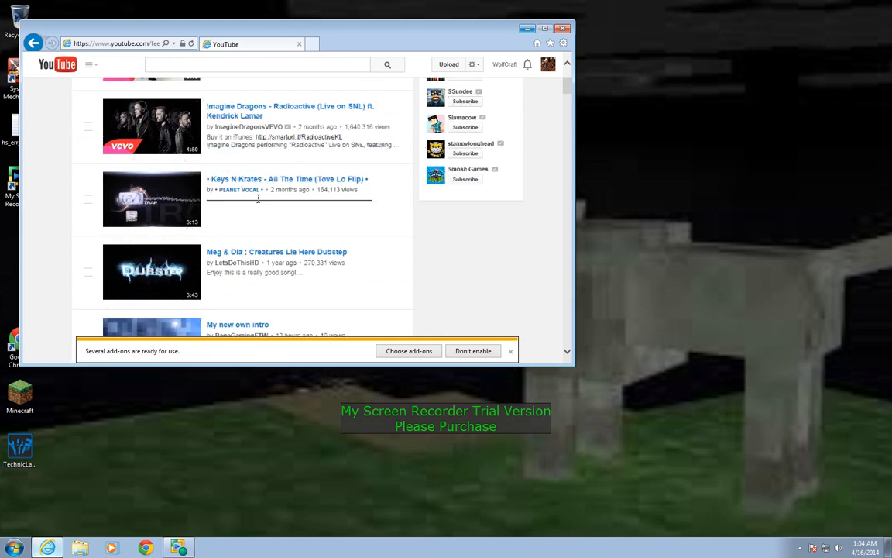
scroll("down", 3)
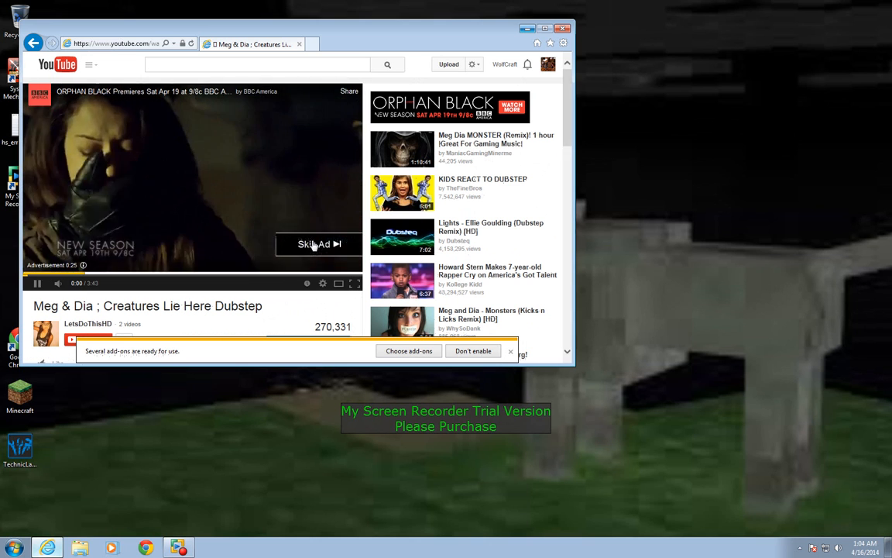
- Skip the pre-roll ad so the Meg & Dia dubstep video plays
left_click(314, 244)
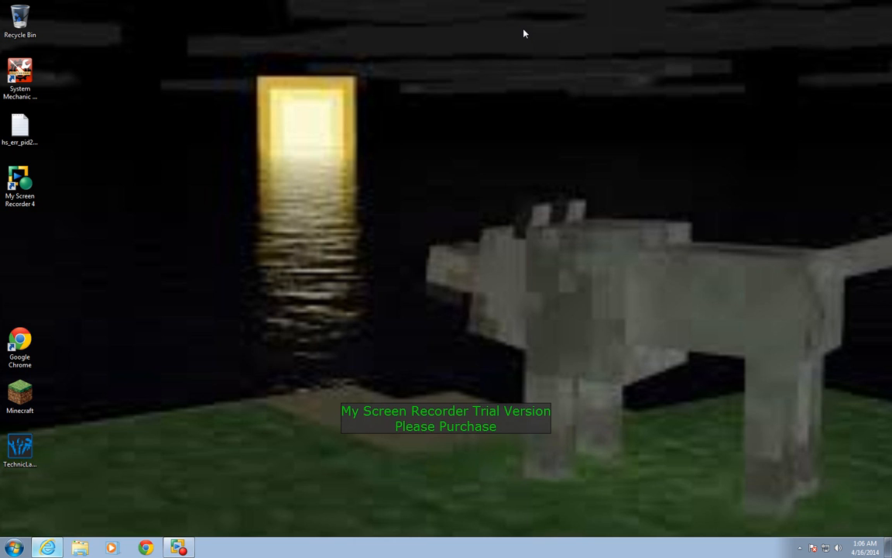
mouse_move(48, 547)
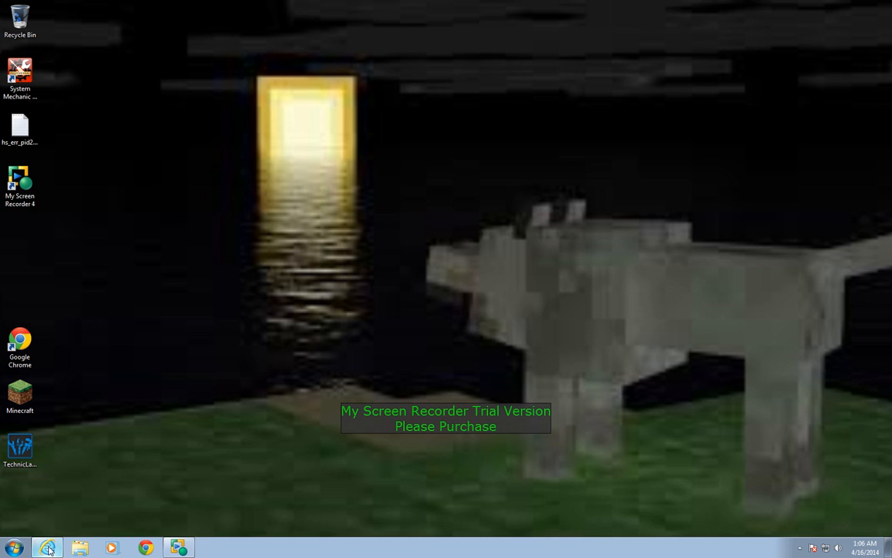
left_click(48, 547)
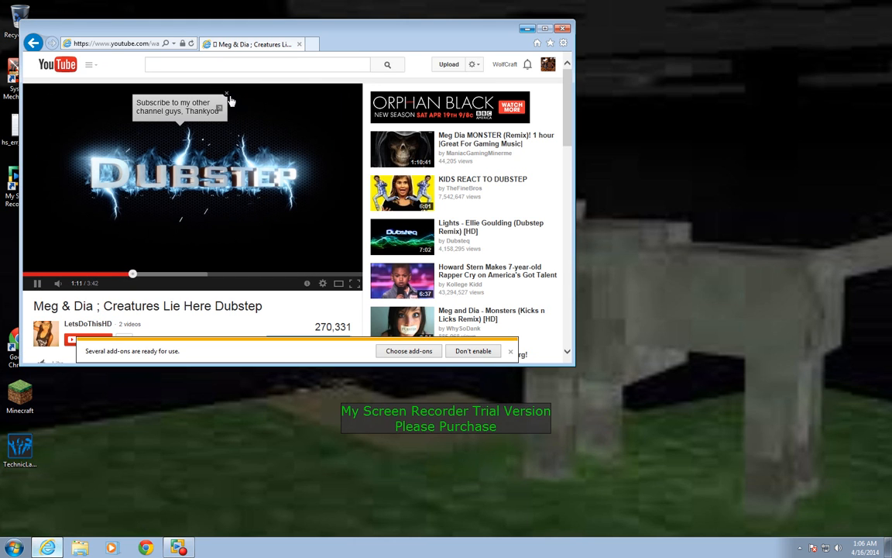
scroll("down", 3)
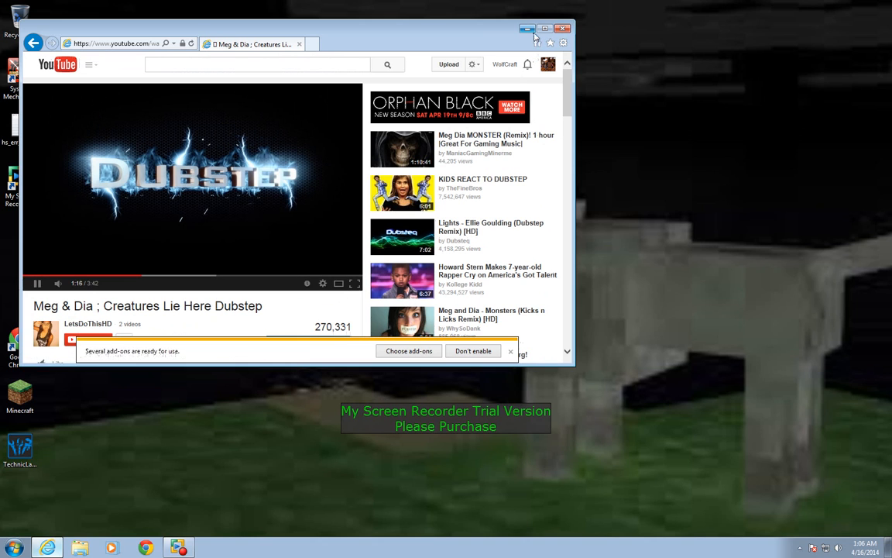
mouse_move(550, 13)
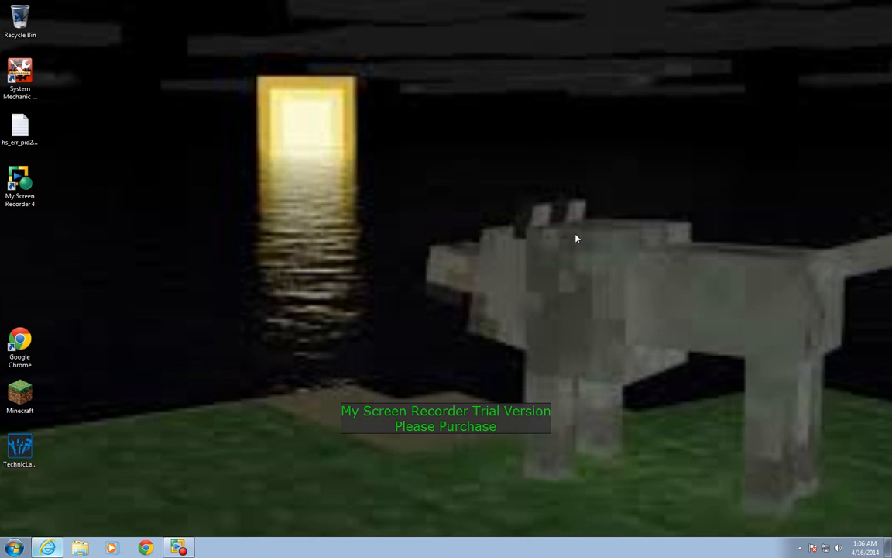
mouse_move(506, 249)
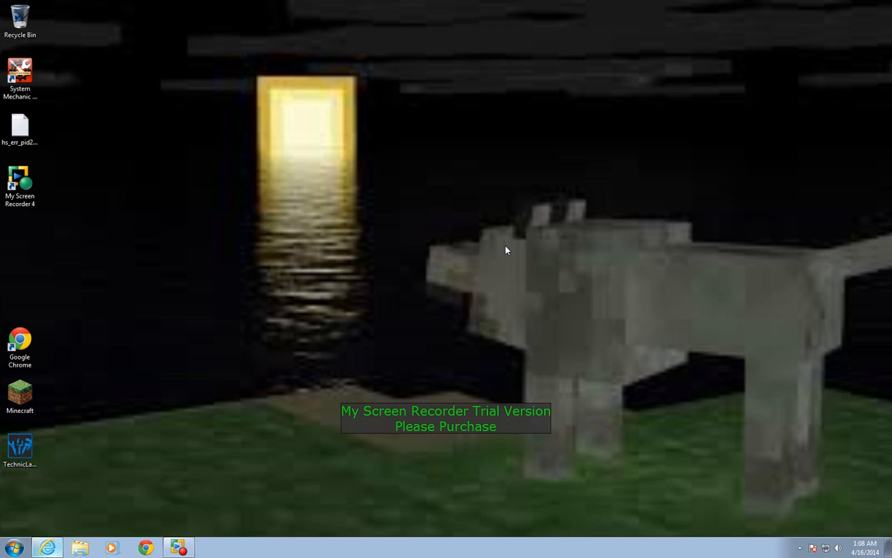
mouse_move(479, 283)
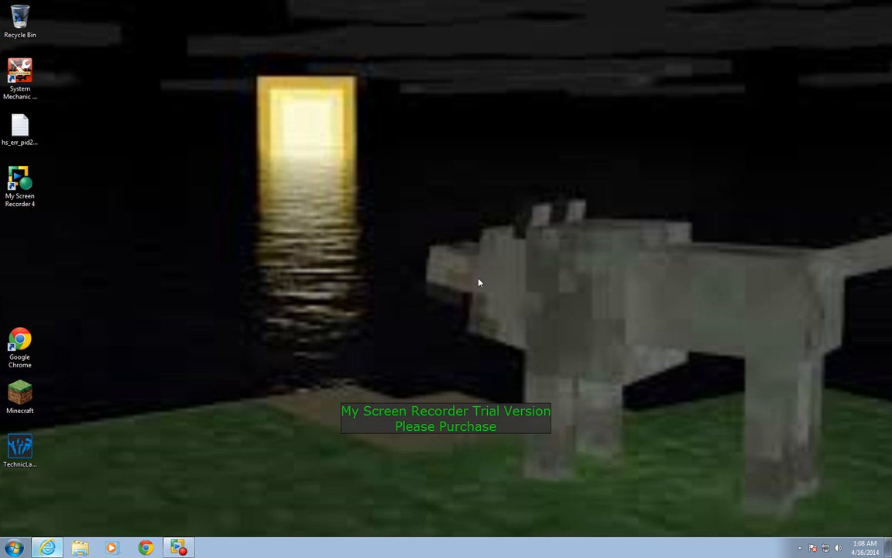